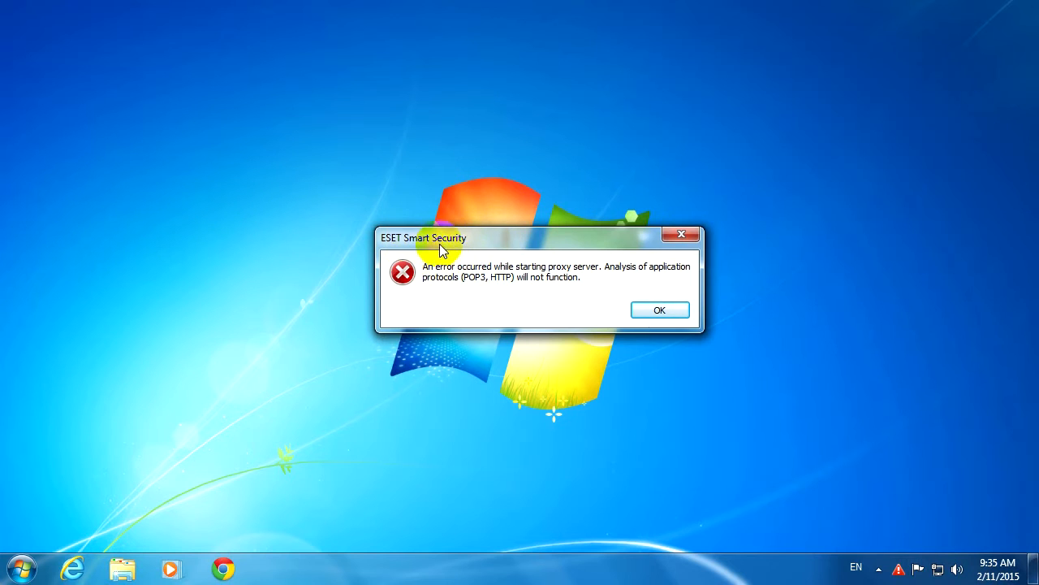
mouse_move(441, 278)
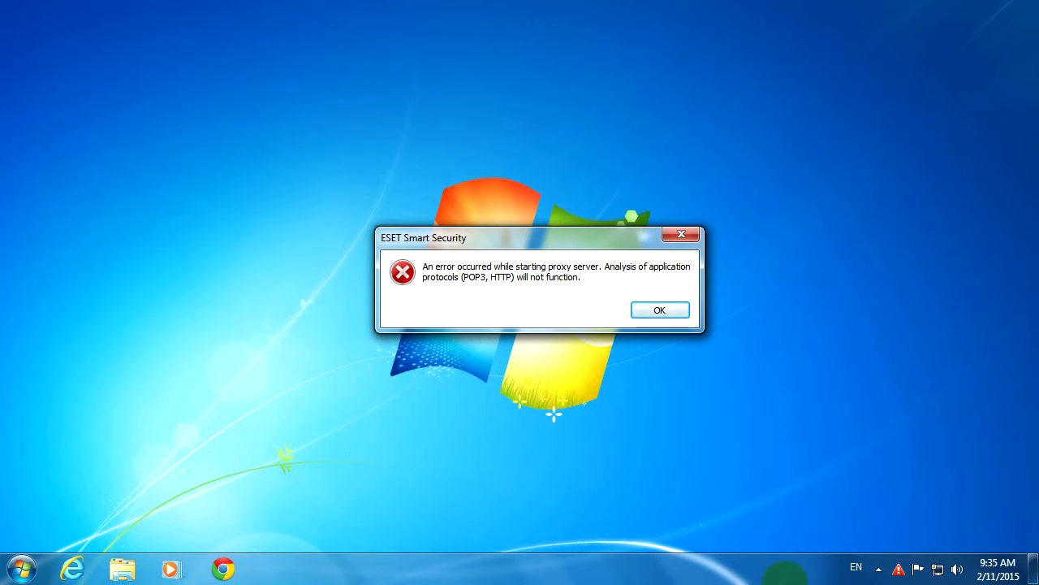
mouse_move(762, 532)
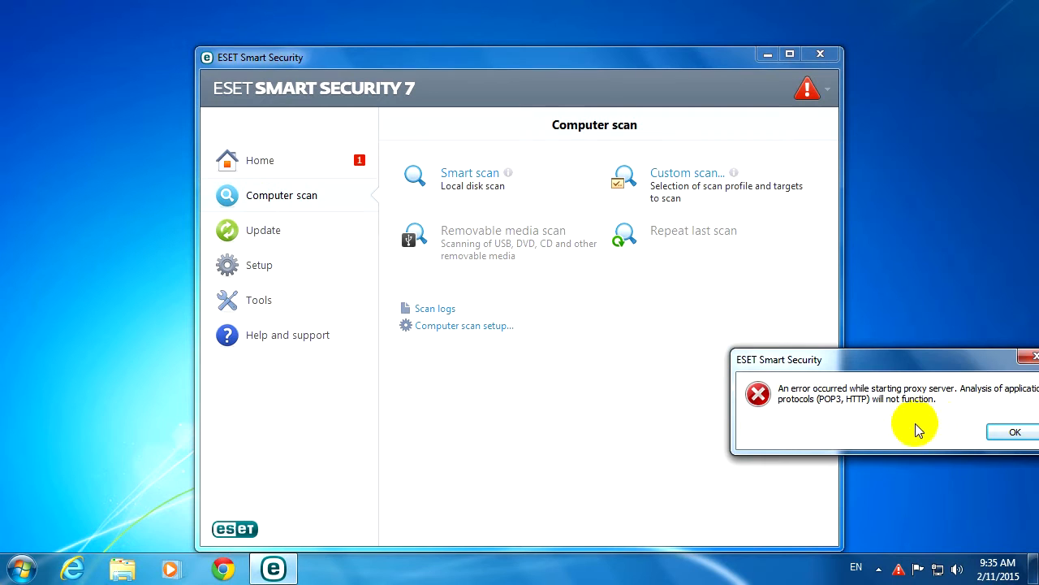
- Dismiss the proxy server errors, review the failed-firewall home status, and close ESET
left_click(1014, 431)
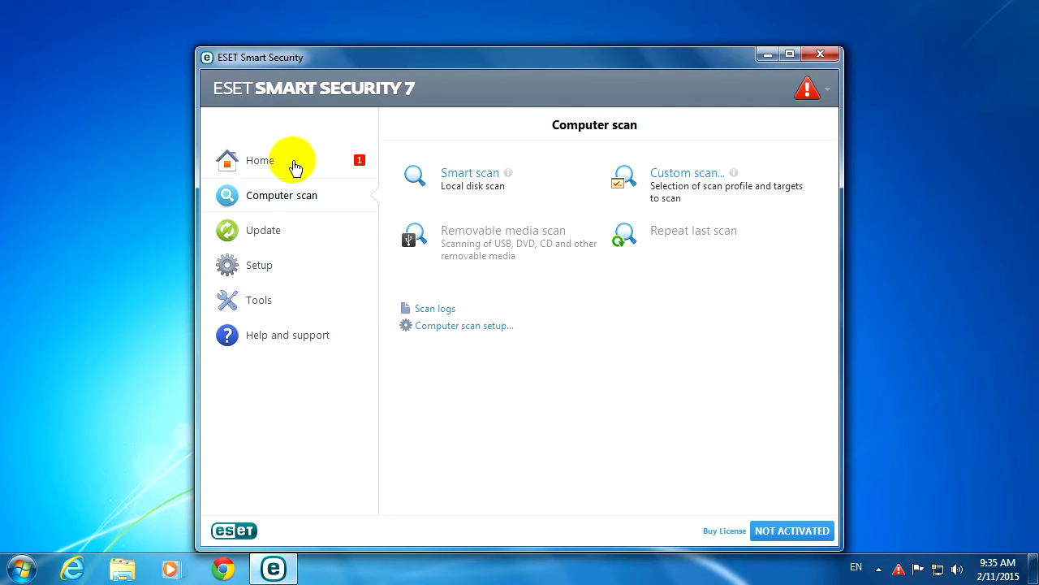
left_click(260, 160)
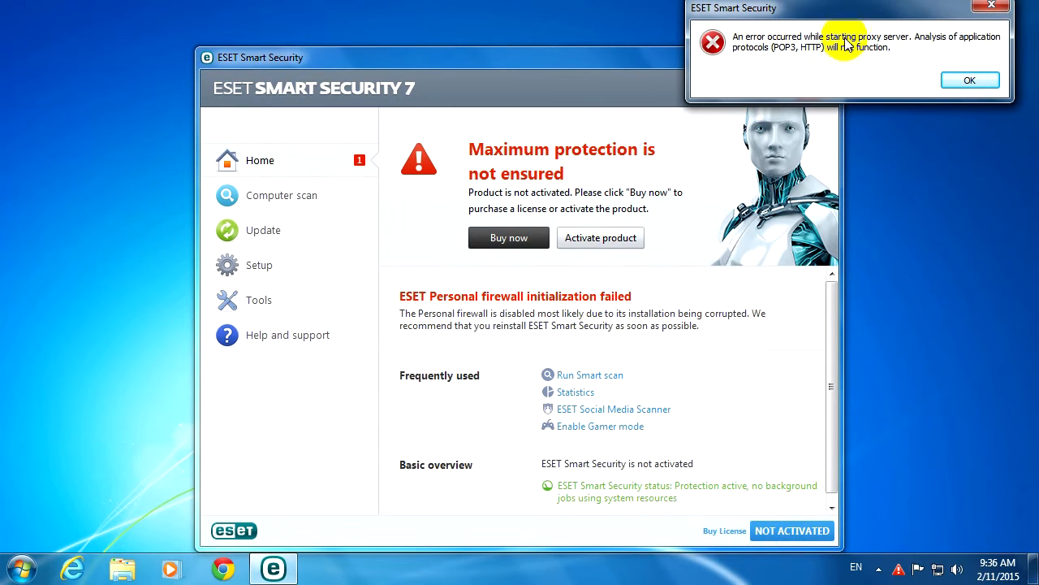
left_click(970, 79)
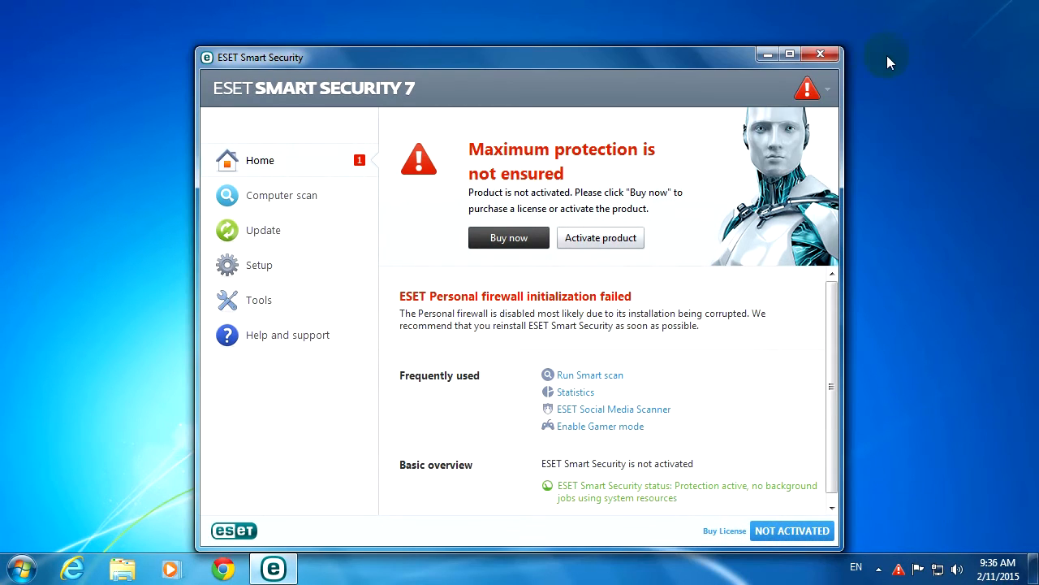
left_click(820, 54)
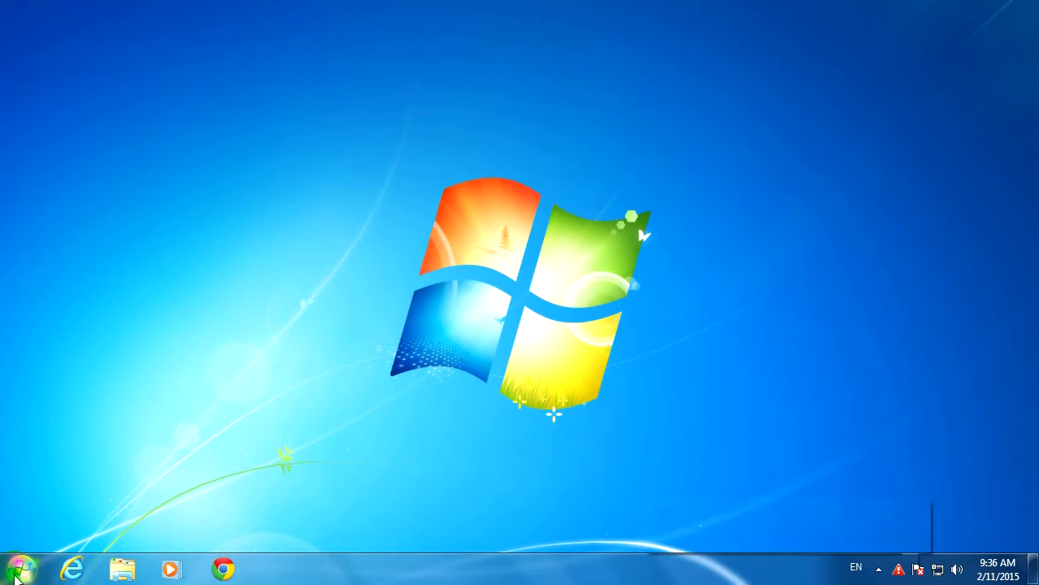
- Select ESET Smart Security 7 (version 7.0.302.26) in Control Panel's Programs and Features list
left_click(21, 567)
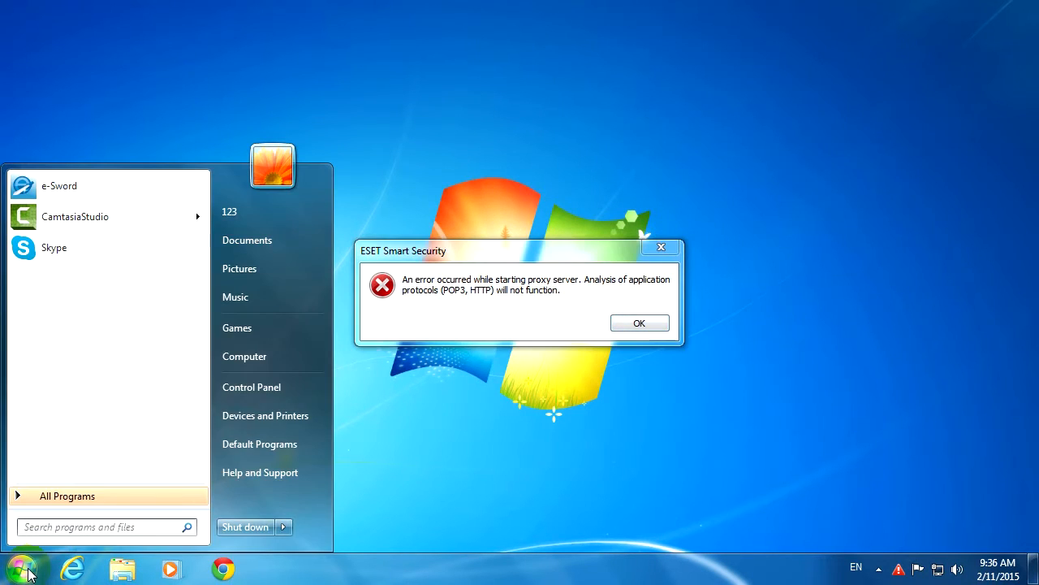
mouse_move(252, 387)
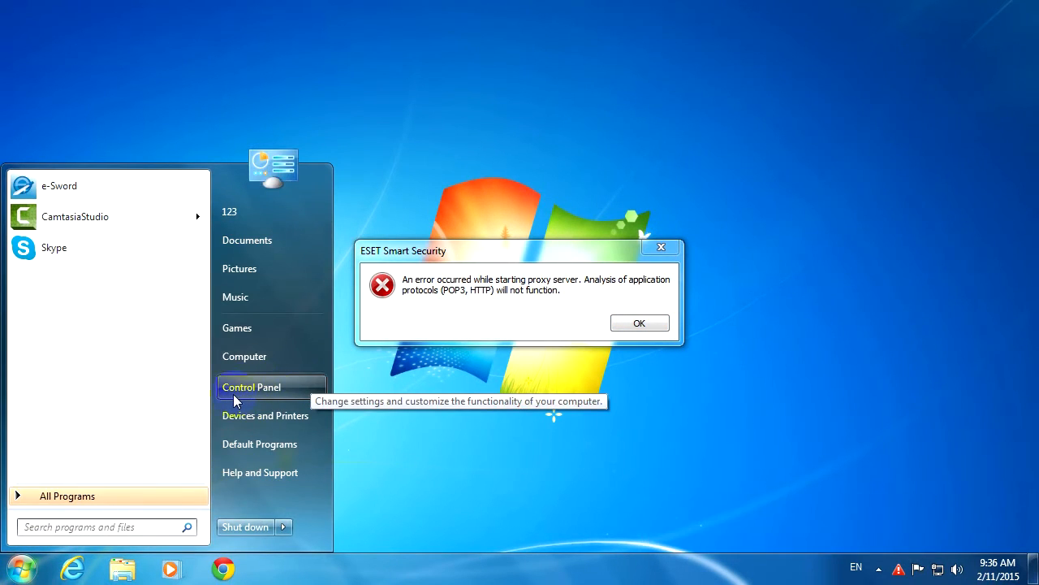
left_click(251, 387)
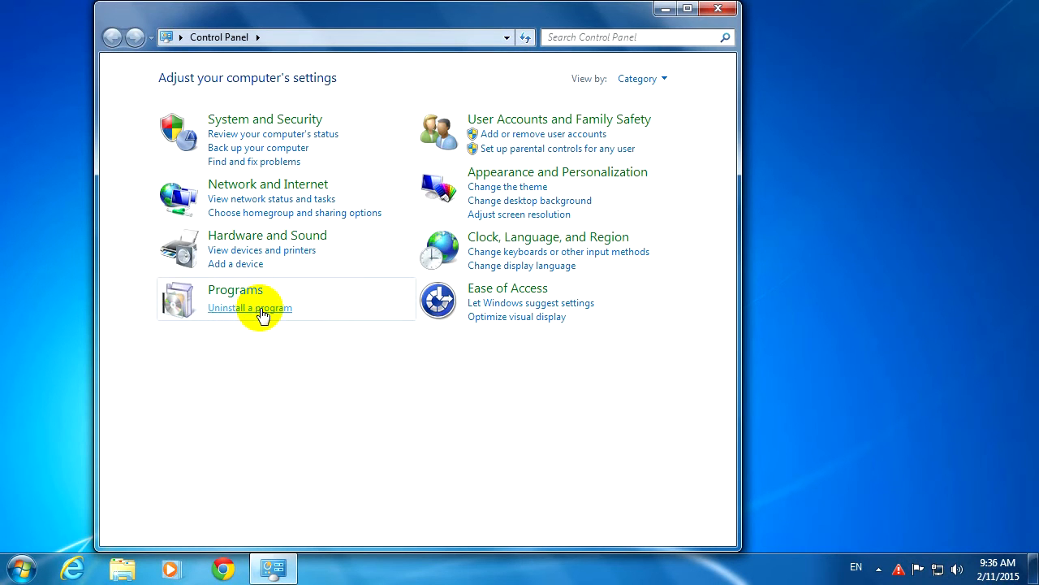
left_click(249, 307)
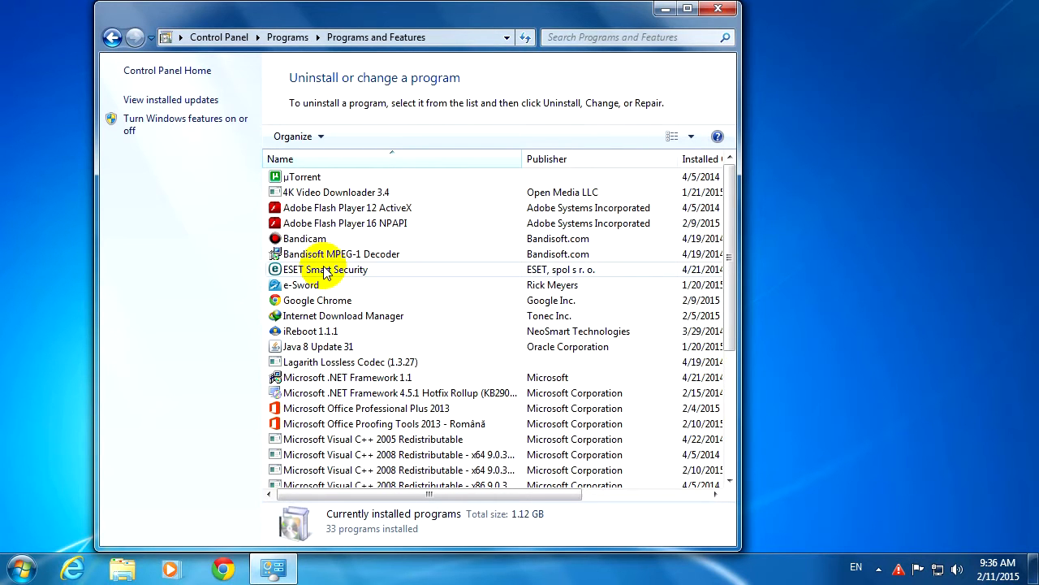
left_click(324, 269)
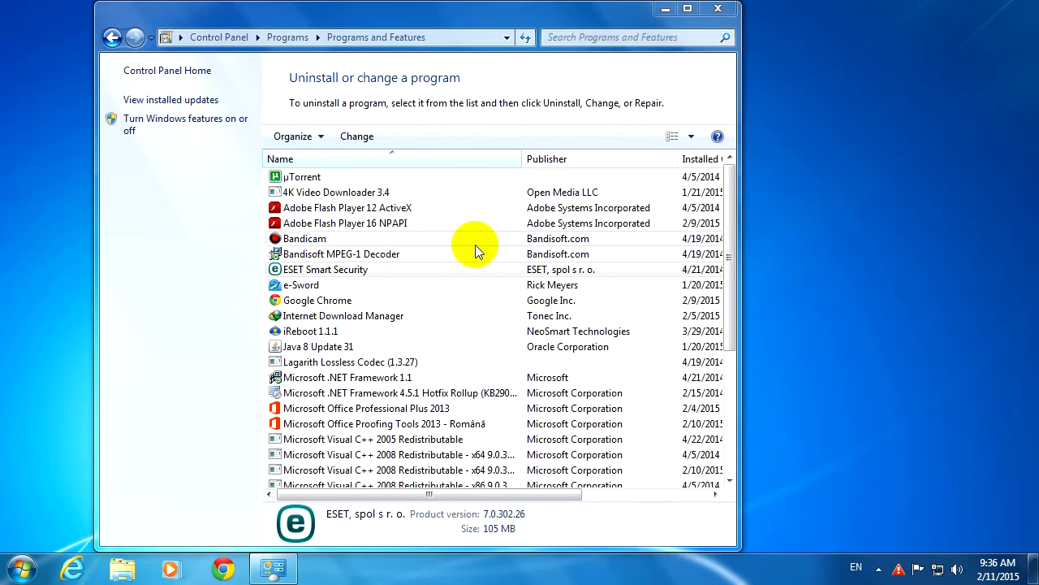
- Run a Repair of ESET Smart Security from its Setup wizard
double_click(324, 269)
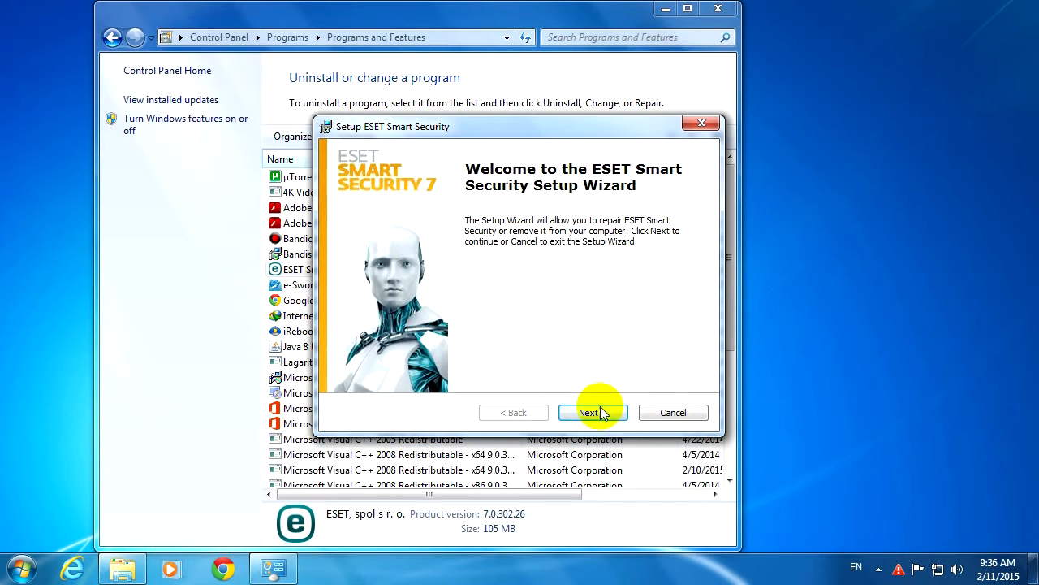
left_click(593, 411)
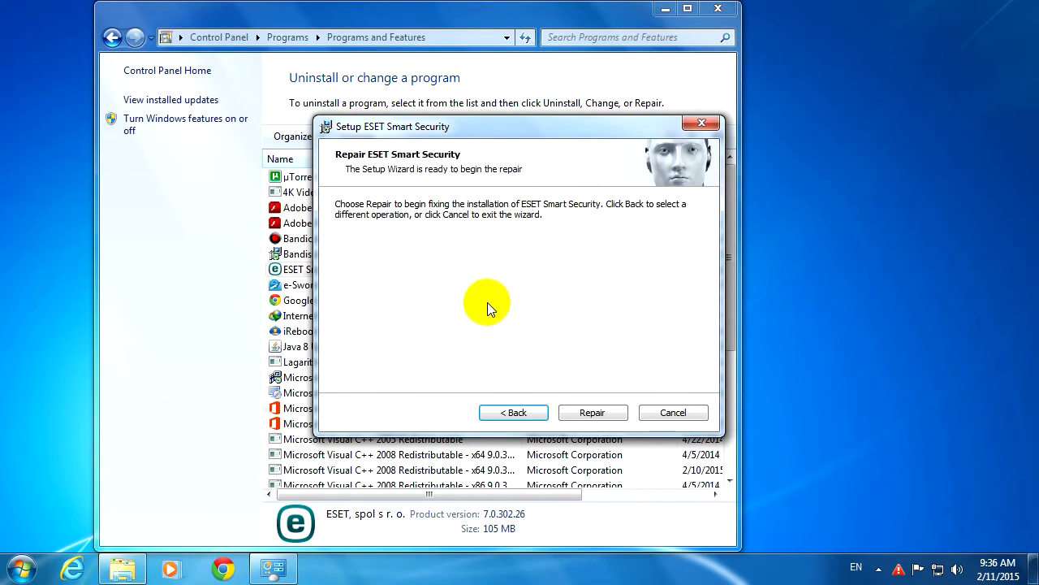
mouse_move(591, 413)
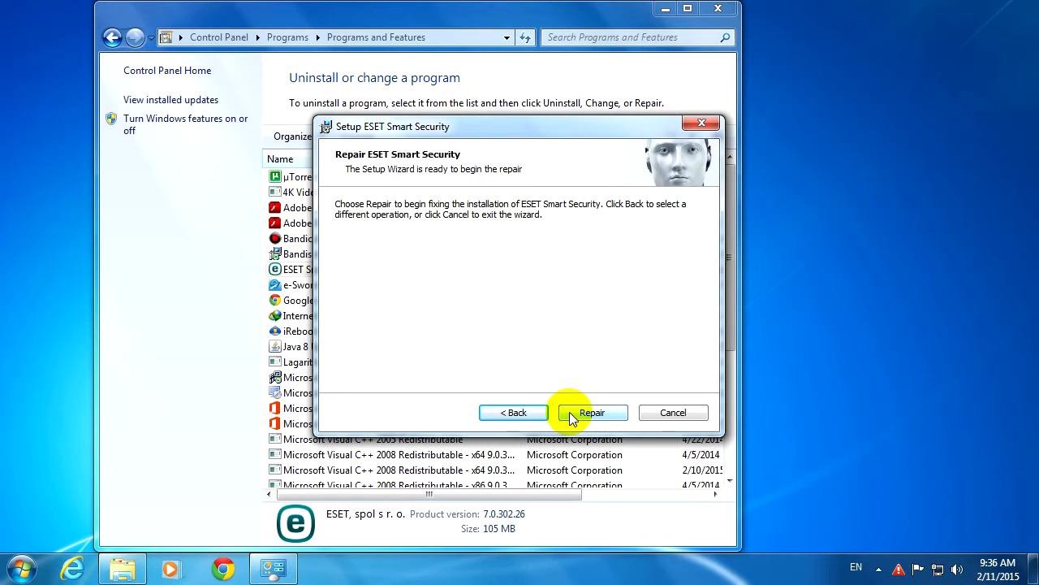
left_click(592, 412)
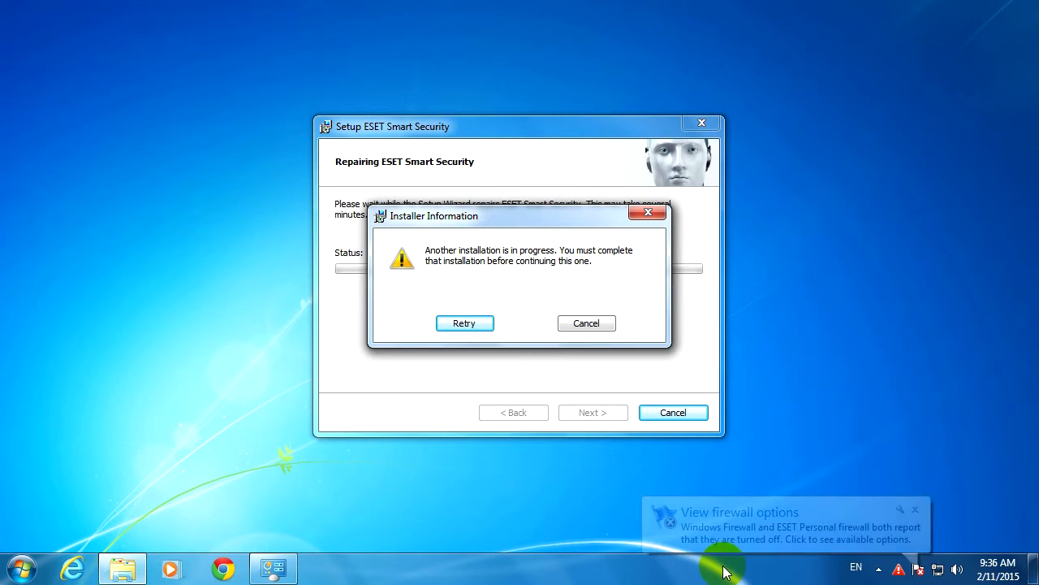
- Inspect the running msiexec installer processes in Windows Task Manager, then close it
right_click(722, 565)
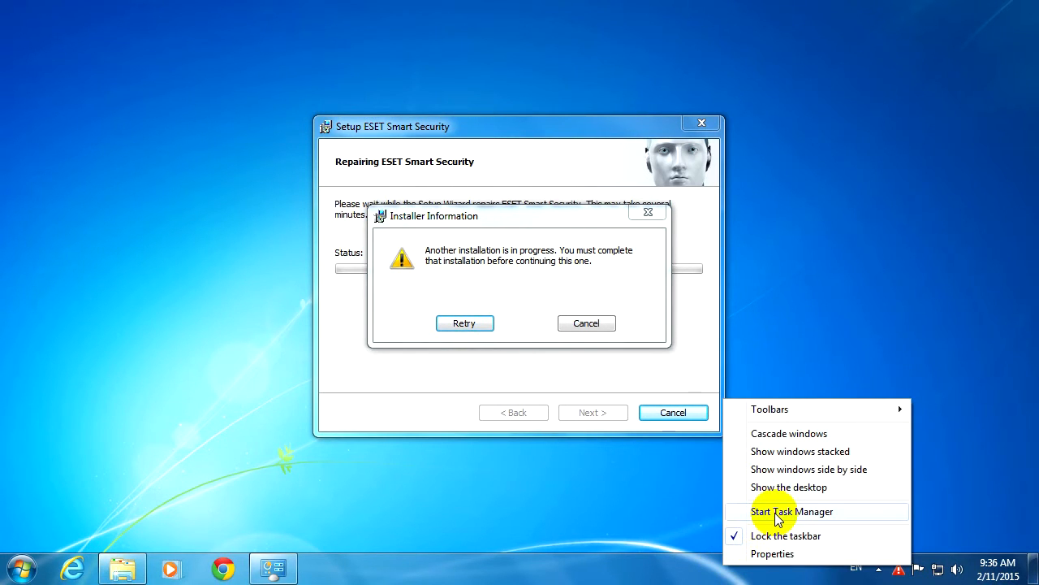
left_click(792, 511)
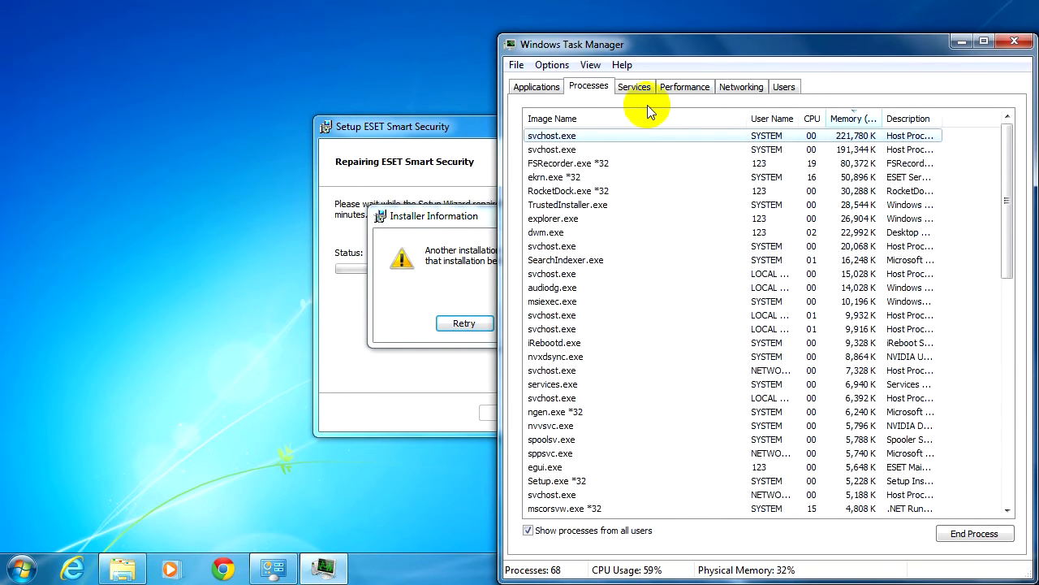
left_click(552, 119)
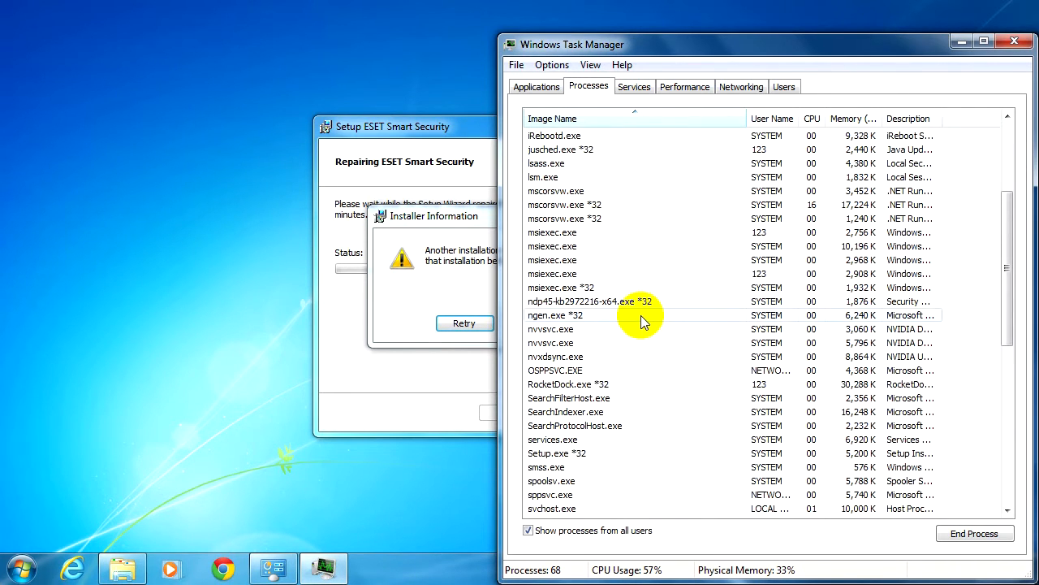
left_click(617, 302)
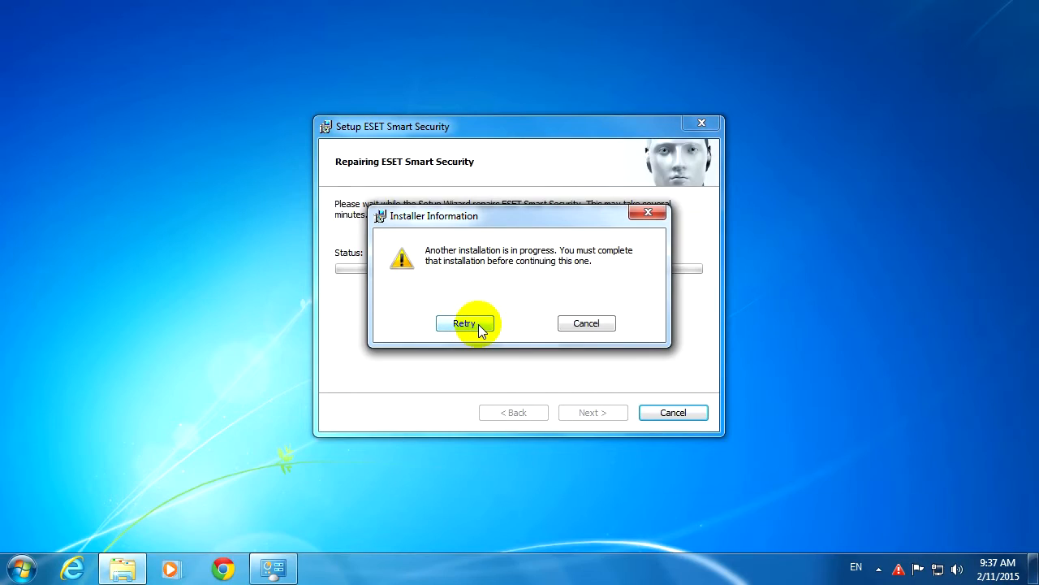
- Retry past the installation-in-progress and ekrn service-stop warnings
left_click(464, 323)
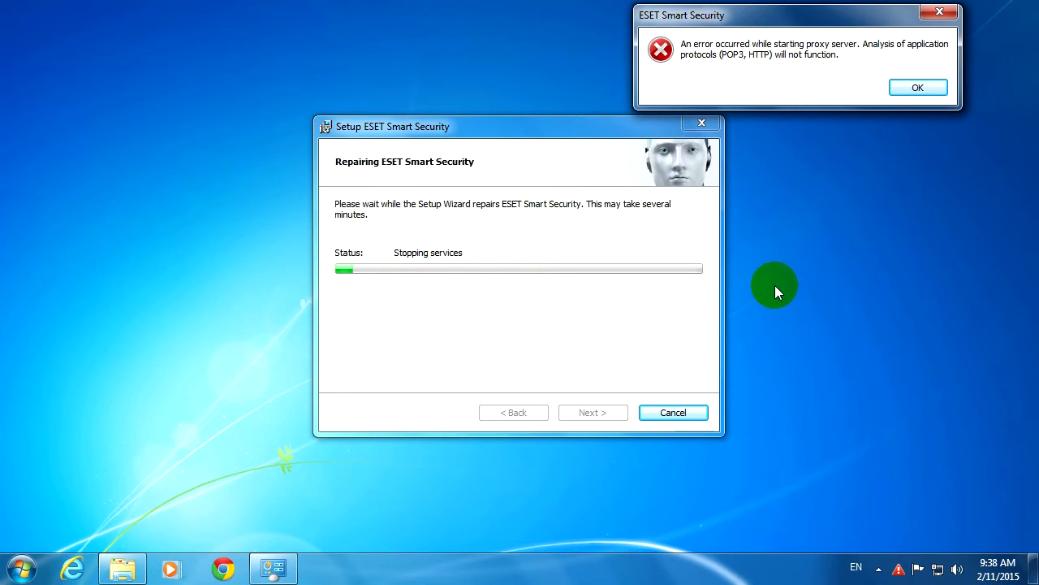
mouse_move(664, 305)
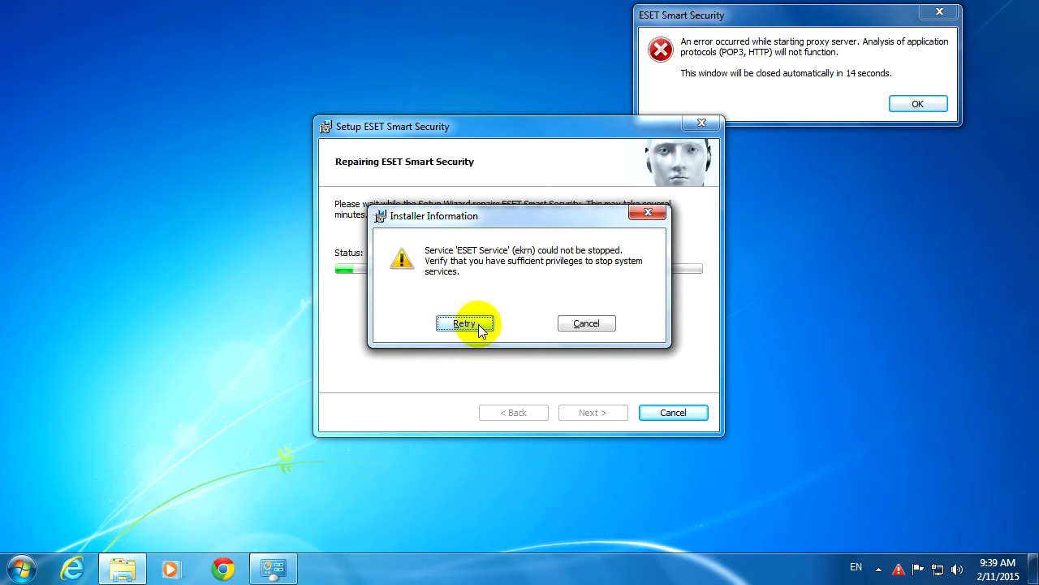
left_click(463, 323)
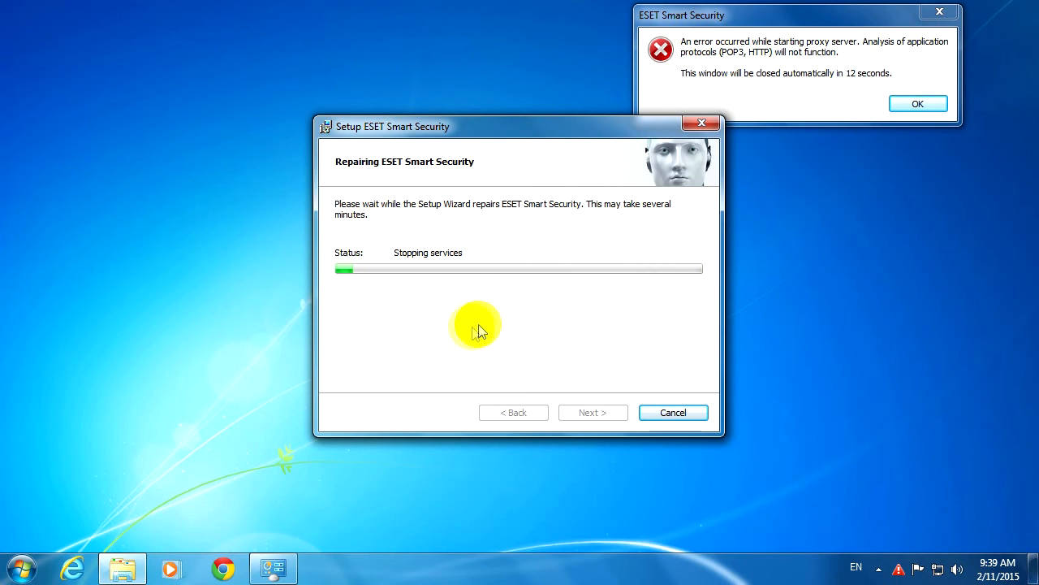
mouse_move(410, 263)
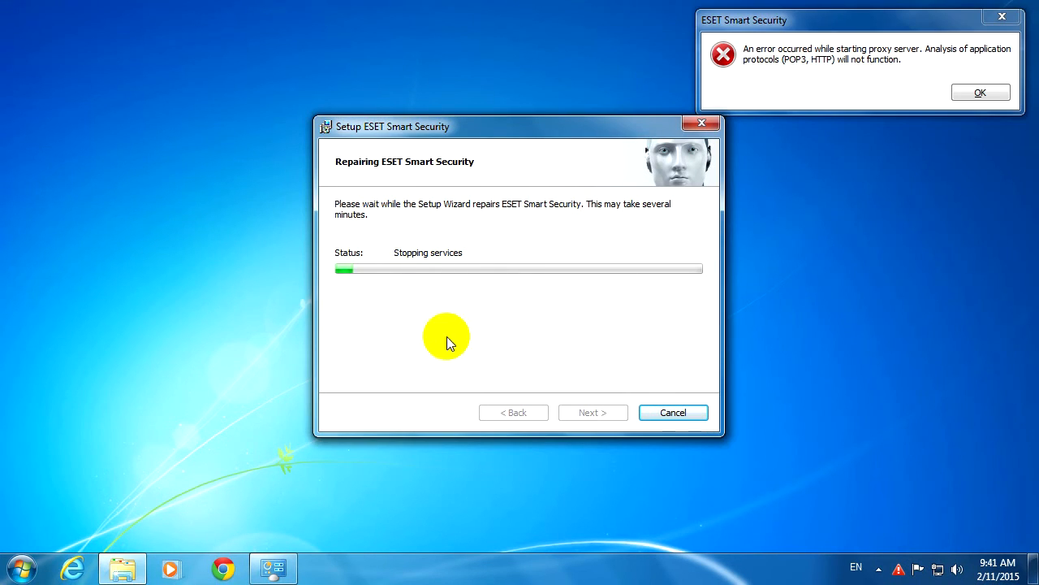
mouse_move(21, 564)
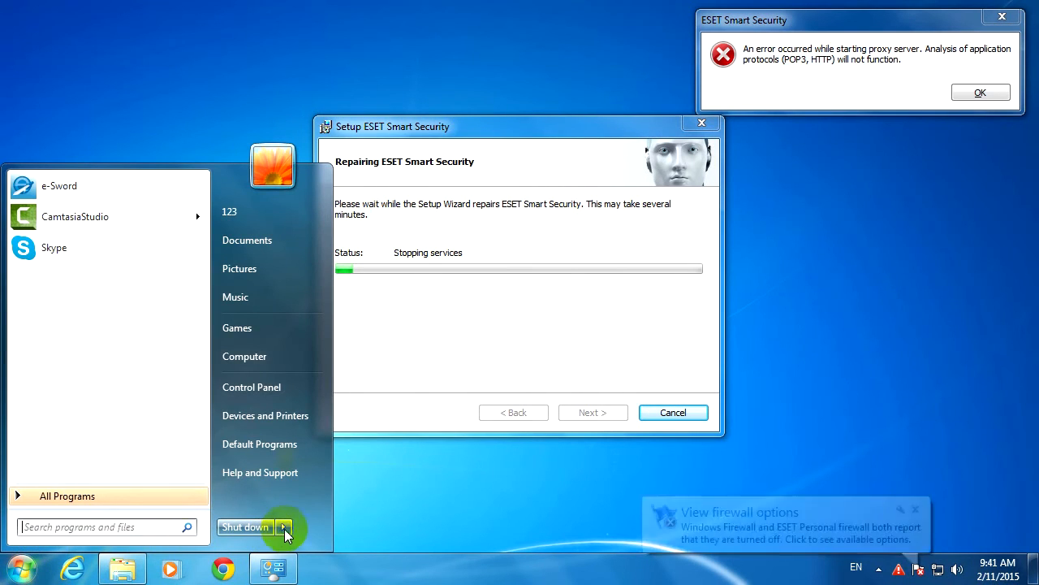
- Restart Windows from the Start menu's Shut down options
left_click(283, 527)
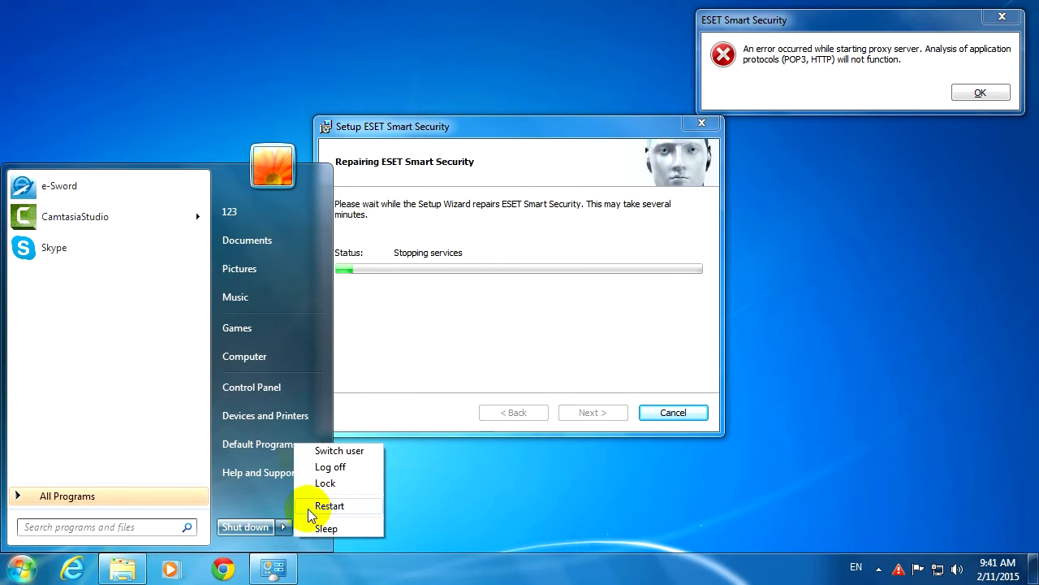
mouse_move(351, 511)
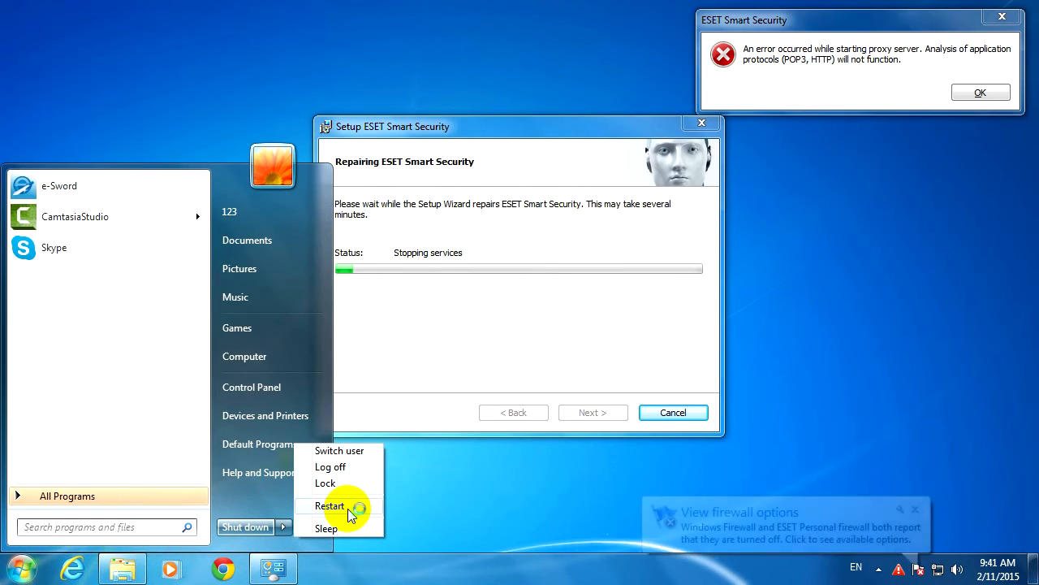
left_click(330, 505)
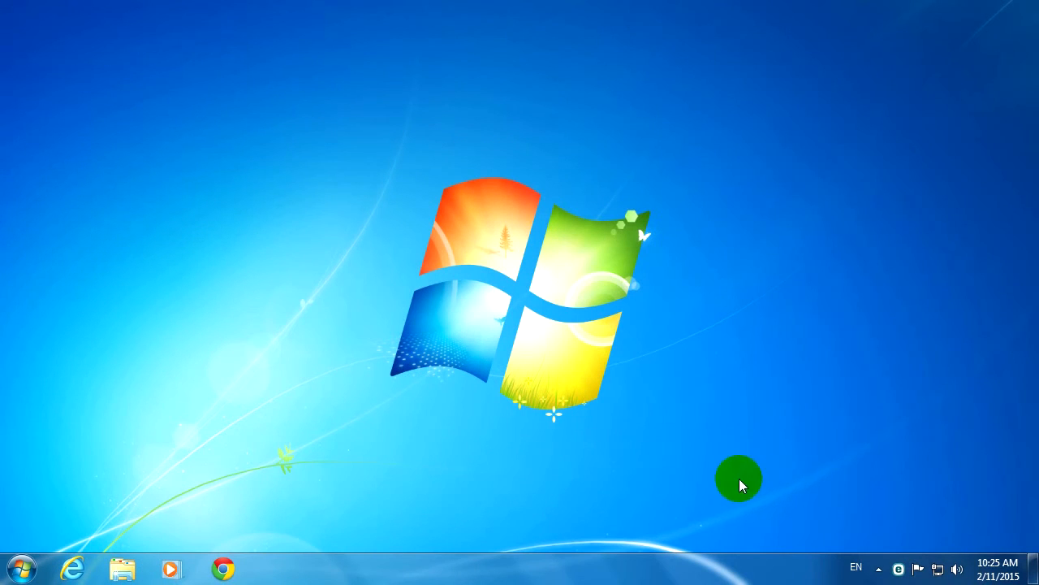
mouse_move(899, 567)
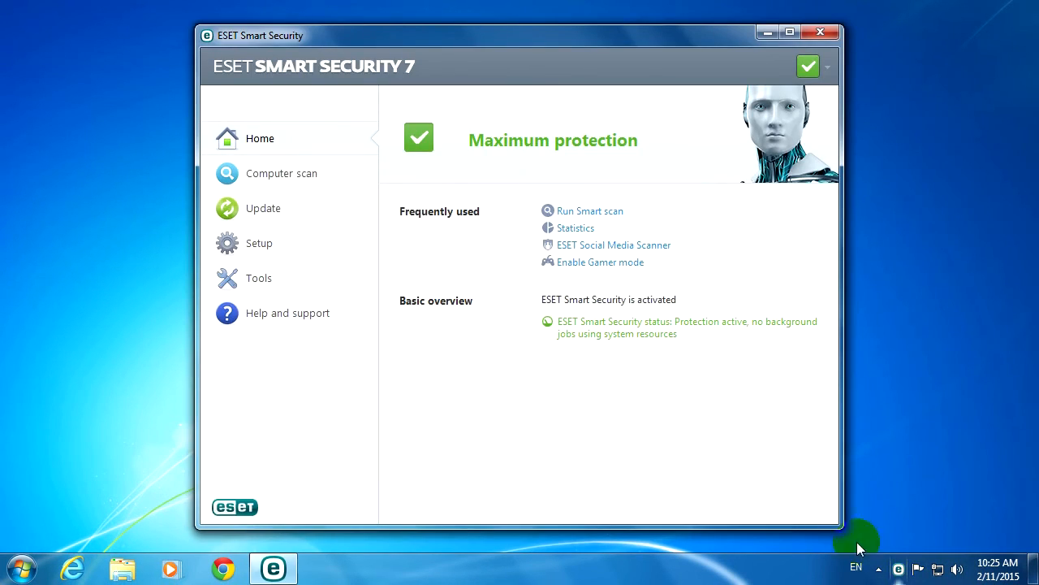
mouse_move(393, 333)
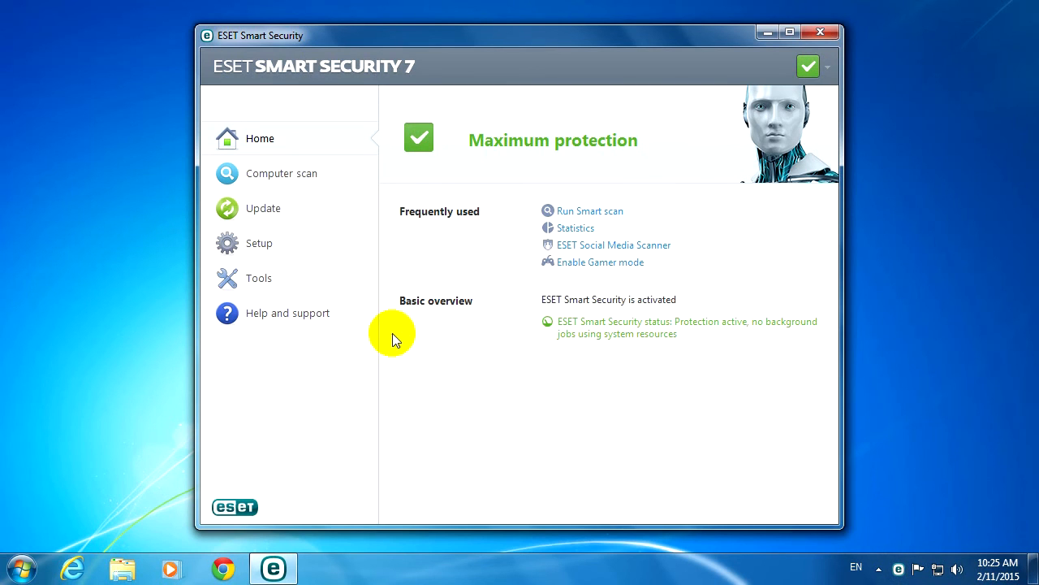
- Check Setup modules, confirm 'Product activated' in Help and support, view Home status, then close ESET
left_click(259, 243)
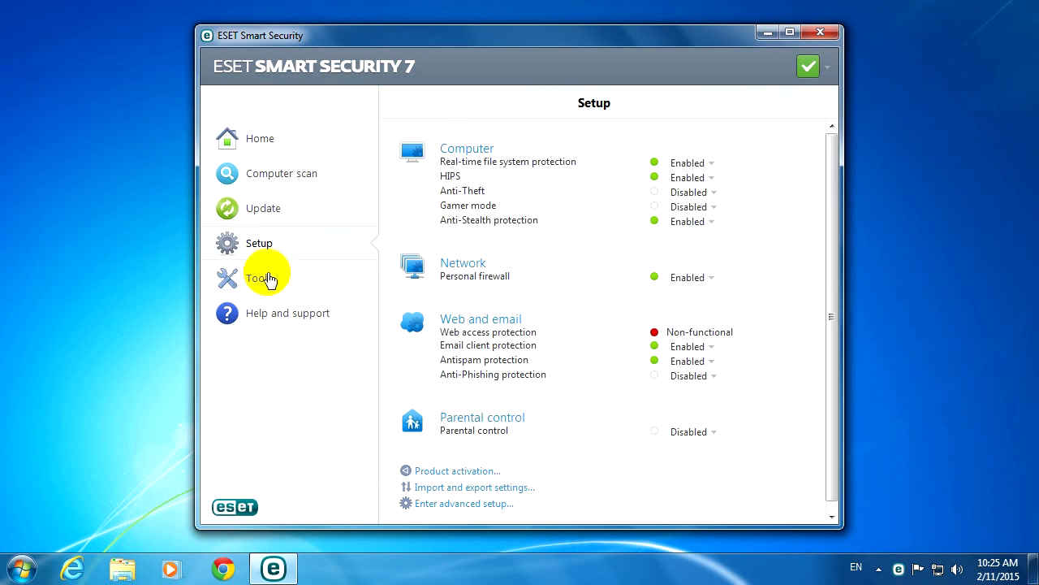
left_click(287, 312)
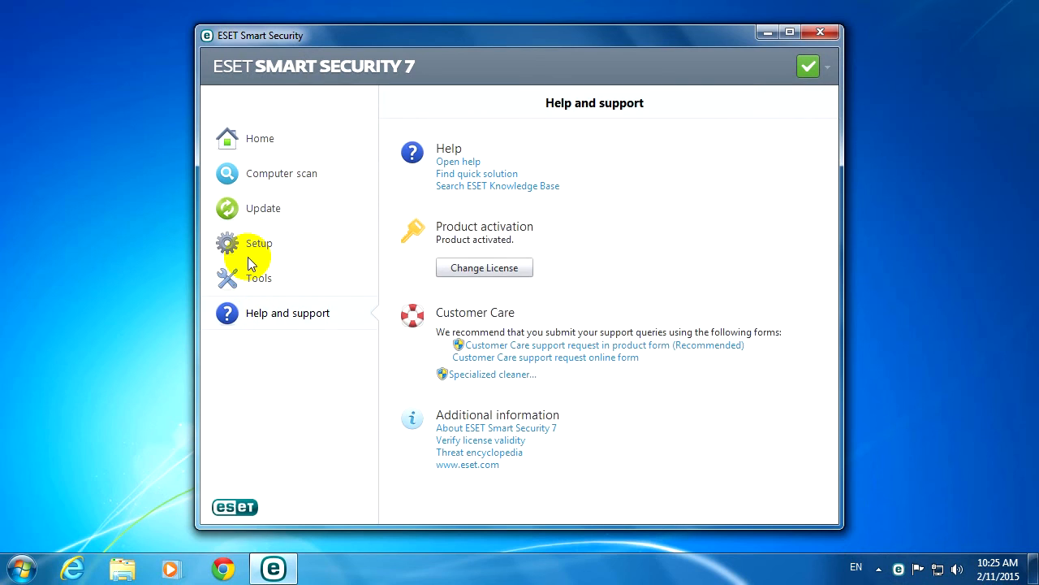
left_click(258, 242)
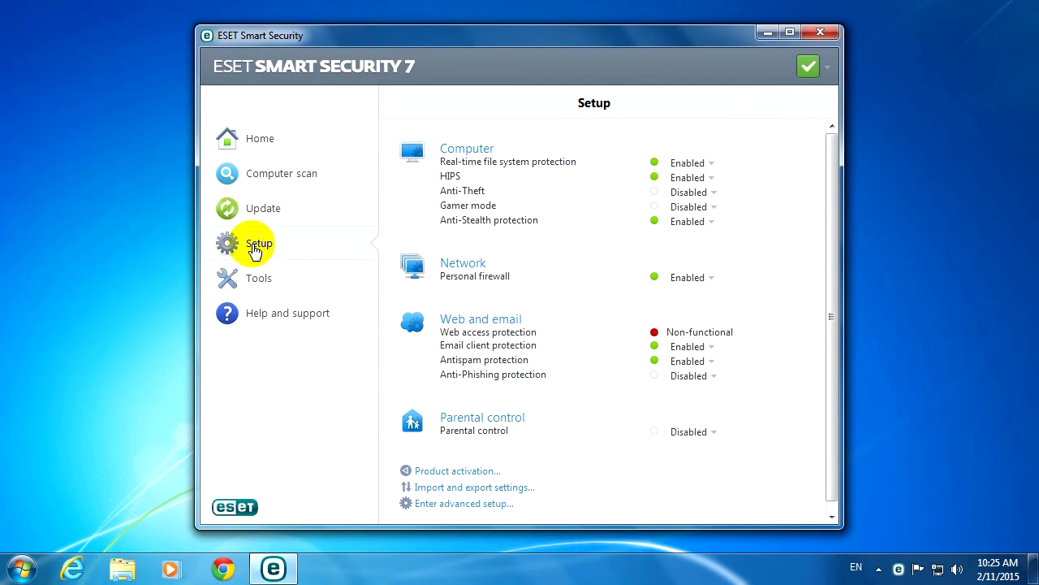
left_click(260, 138)
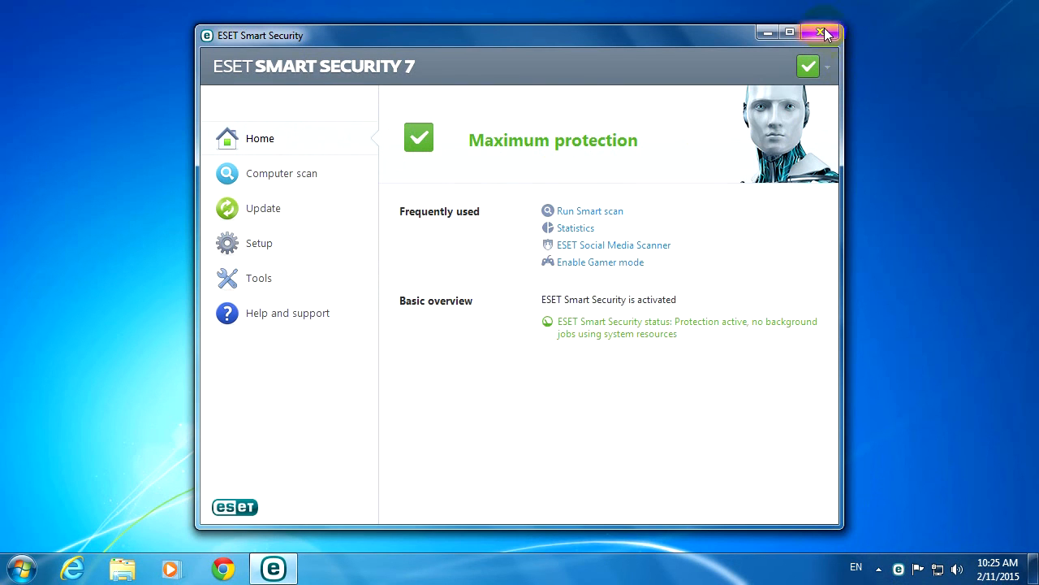
left_click(822, 35)
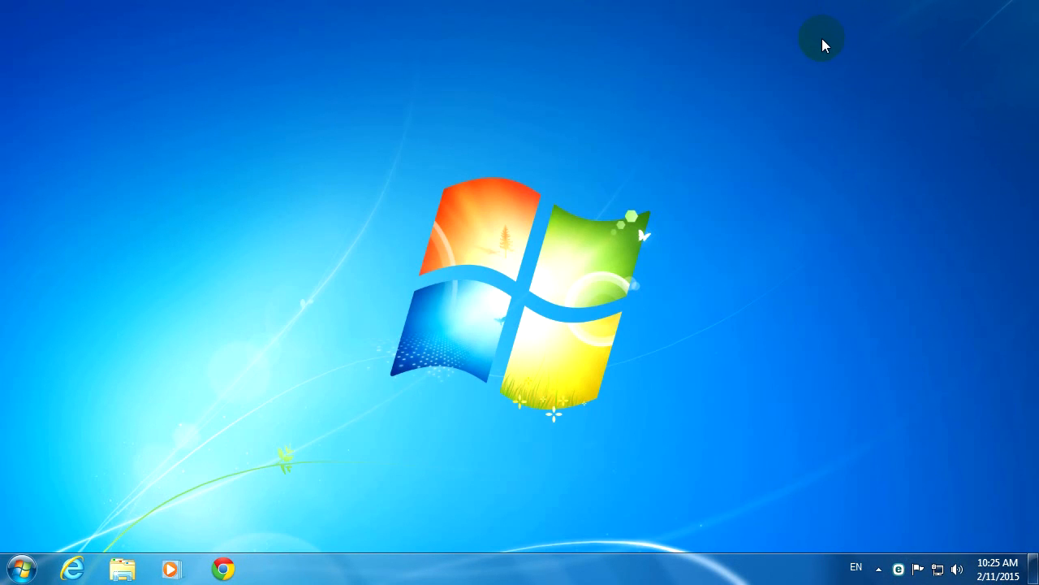